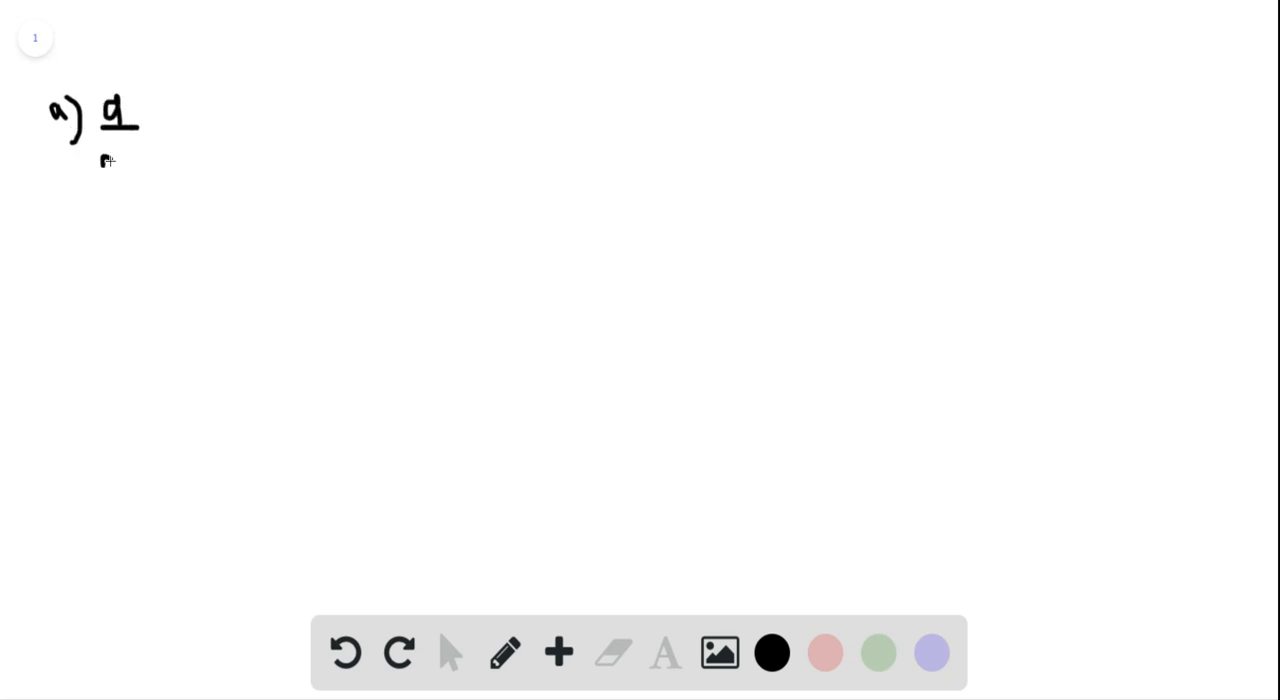
- Write d/dx[1/g(x)] and begin the quotient-rule numerator g(x)·0 − 1·g'(x)
drag(100, 160, 136, 160)
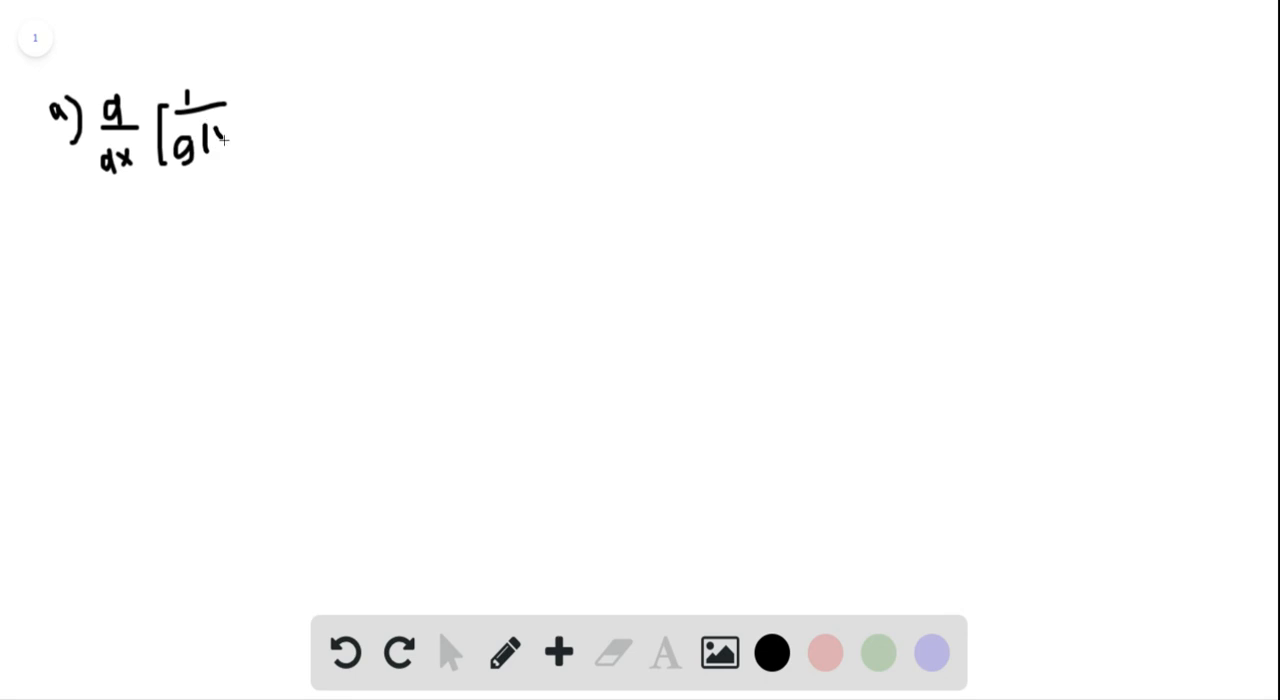
drag(200, 140, 256, 160)
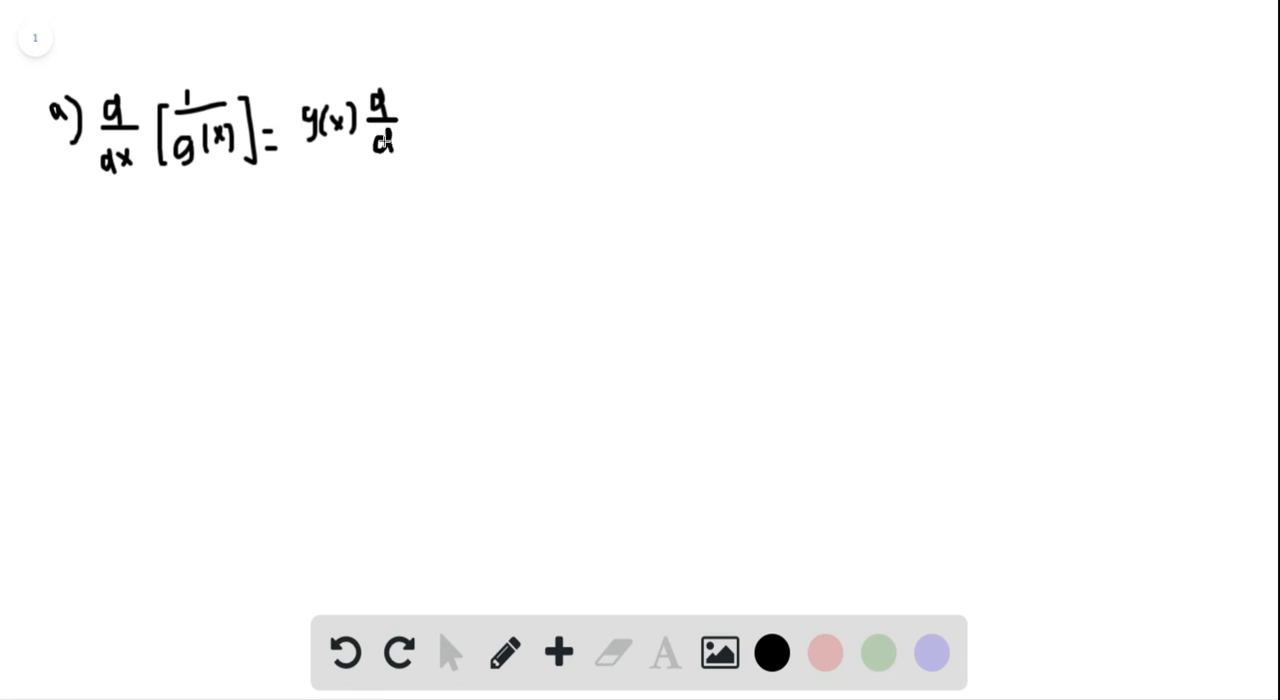
drag(416, 130, 430, 110)
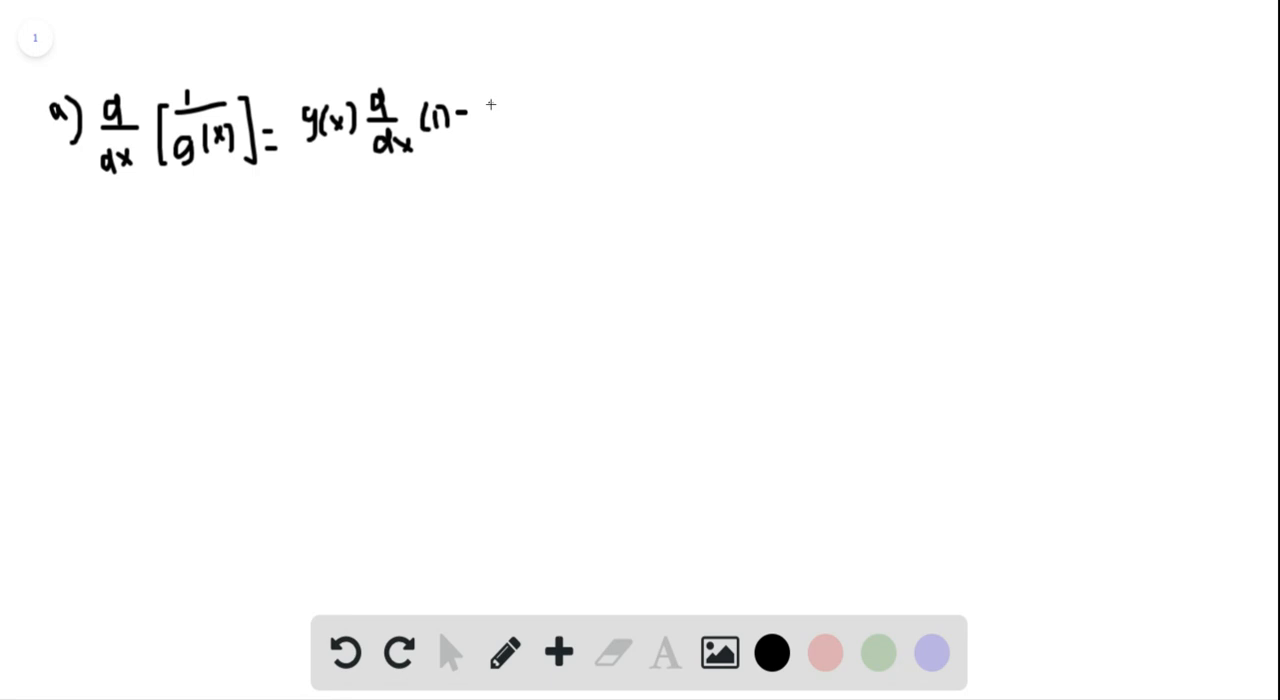
drag(480, 110, 484, 156)
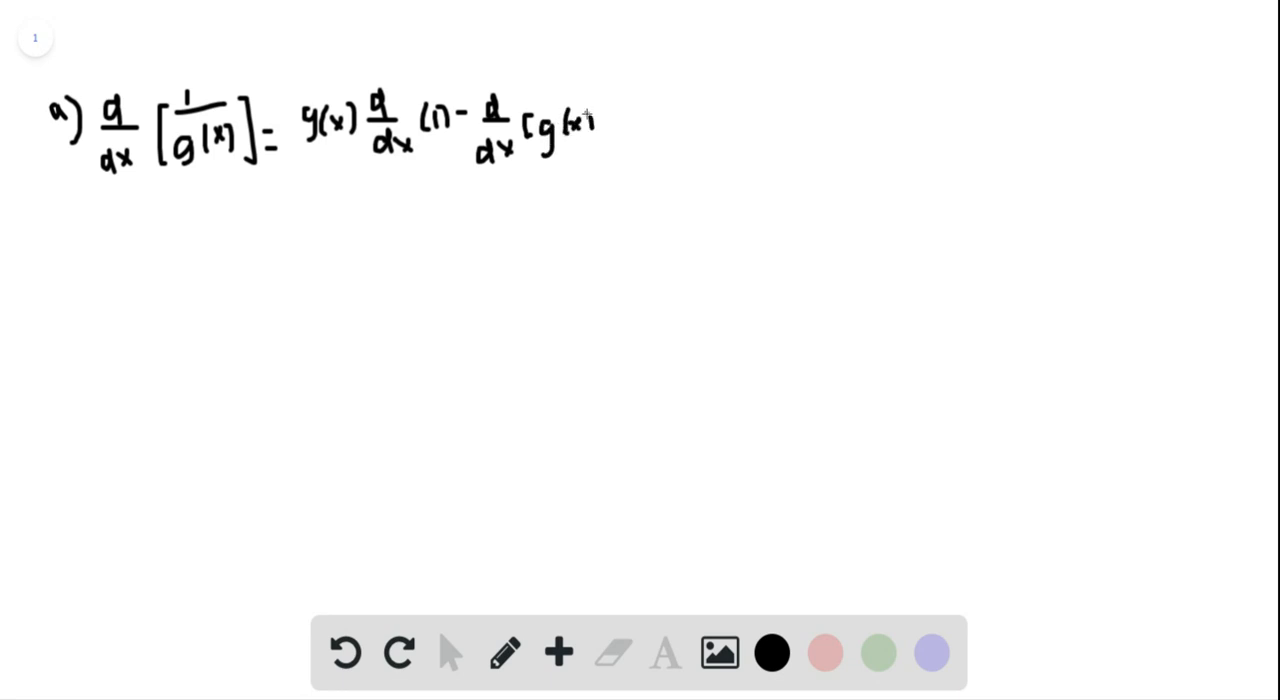
- Finish the quotient over [g(x)]² and simplify to −g'(x)/[g(x)]²
drag(292, 170, 552, 168)
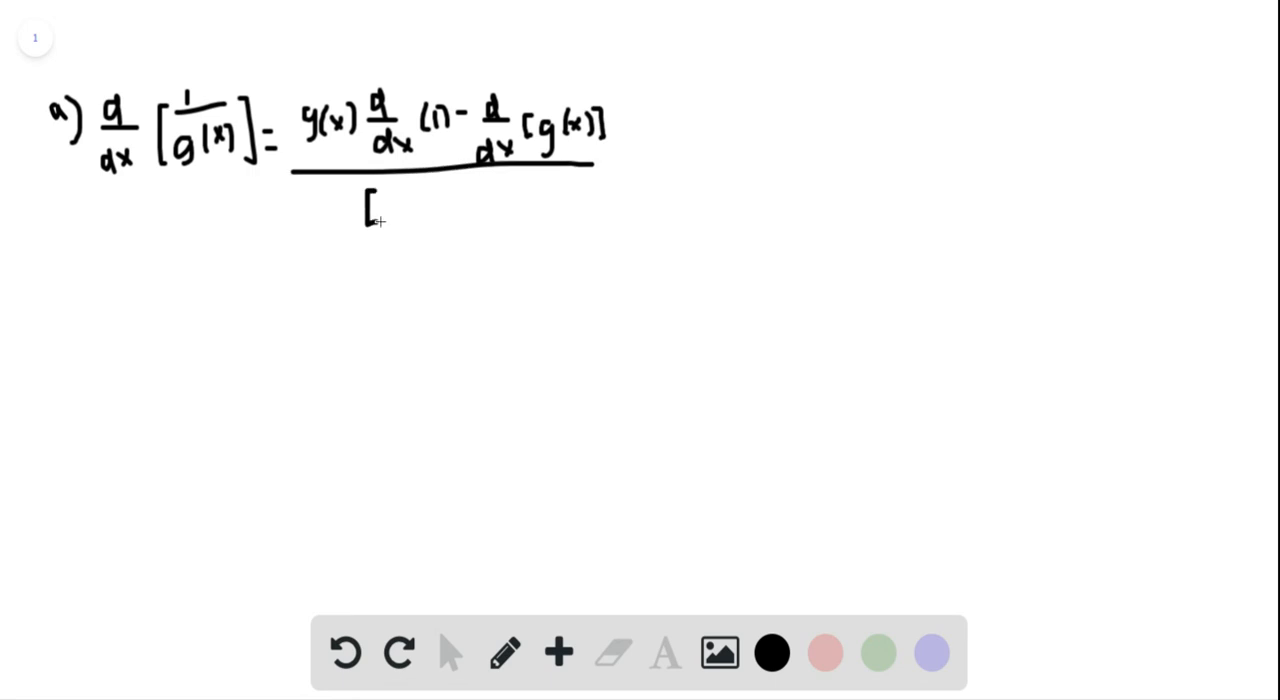
drag(380, 210, 424, 204)
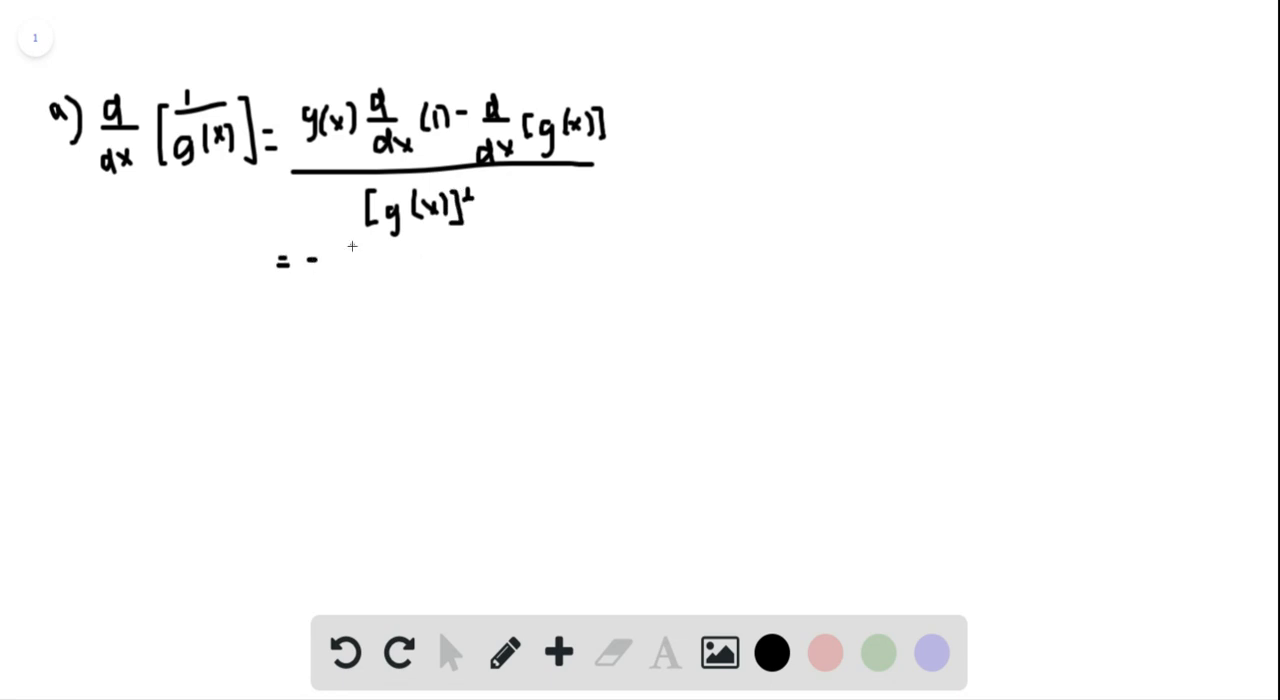
drag(340, 250, 390, 250)
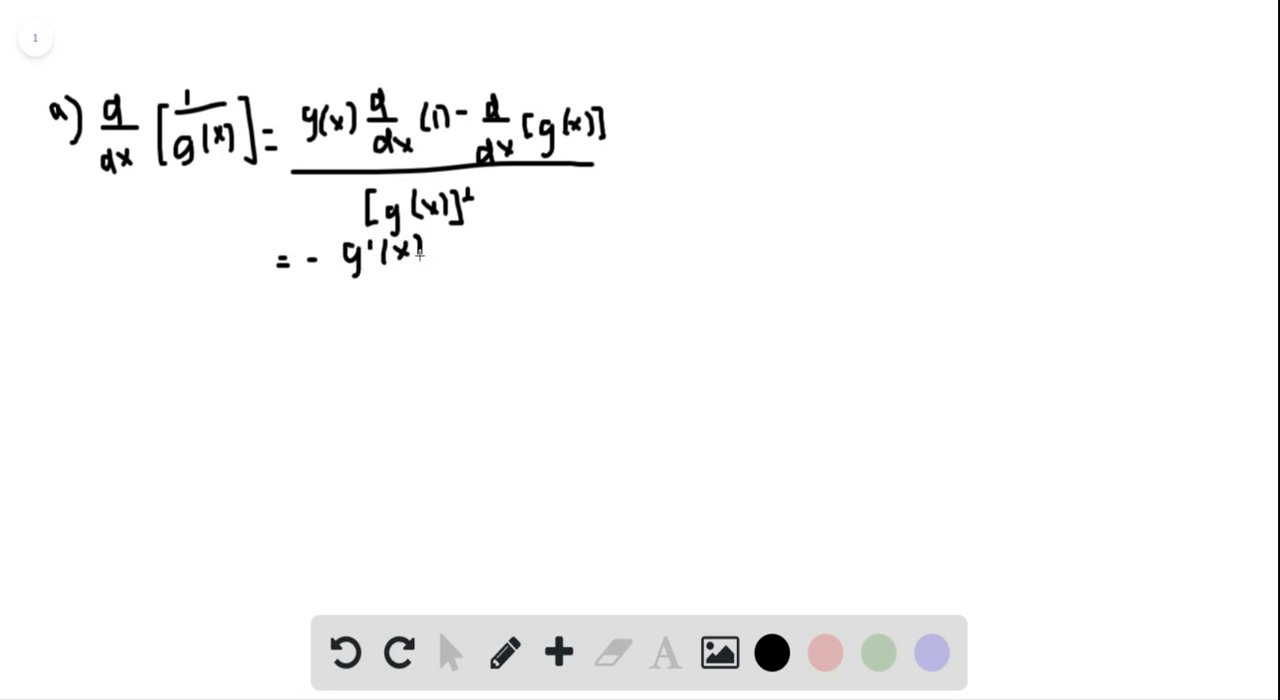
drag(344, 284, 436, 284)
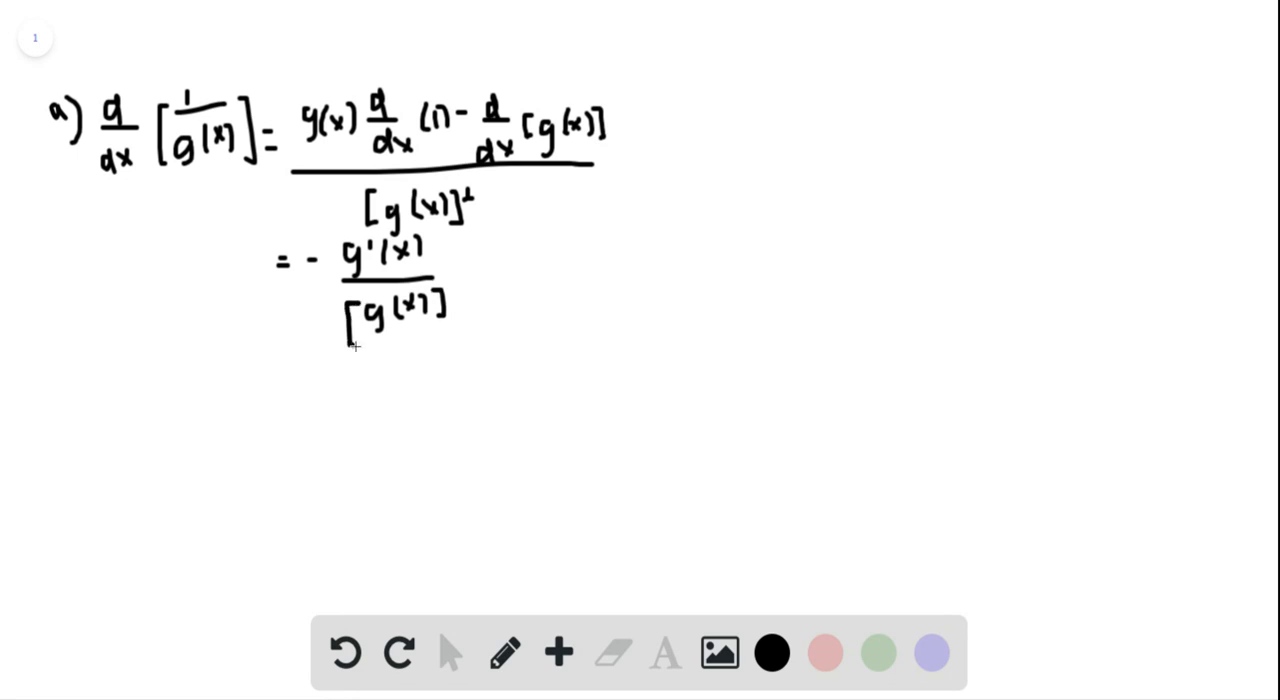
mouse_move(440, 274)
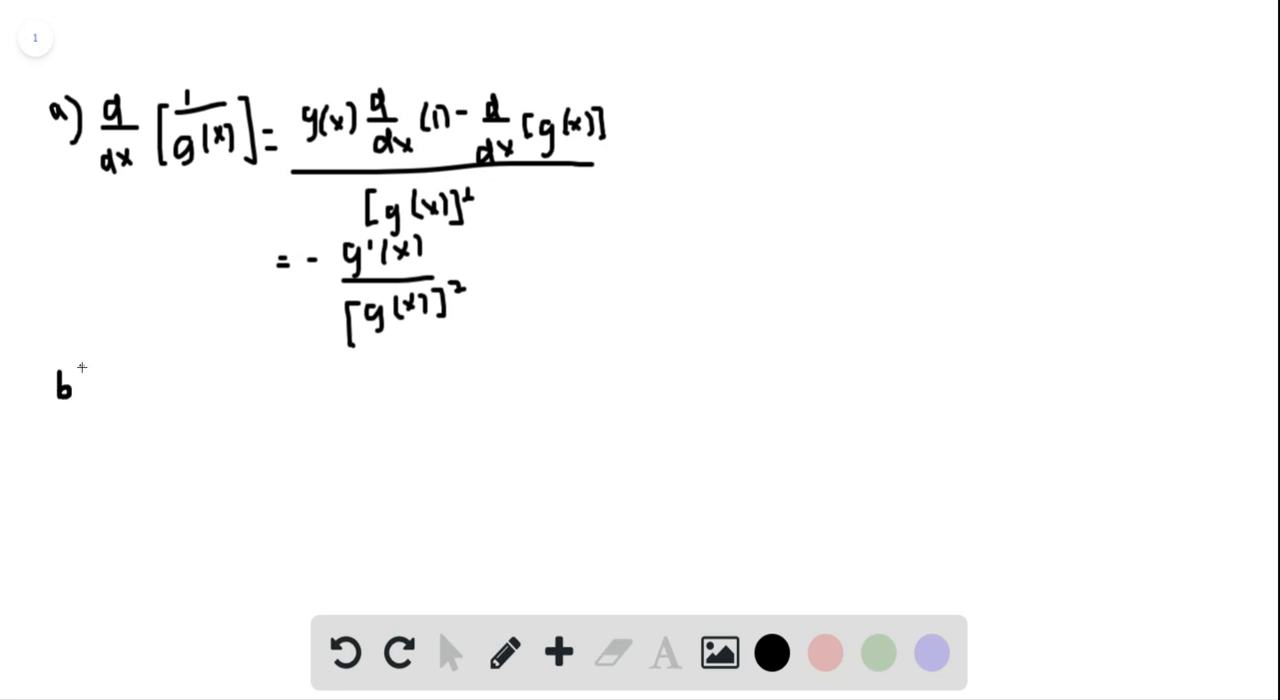
- Write part b) y = 1/(x³+2x²−1)
drag(80, 364, 96, 406)
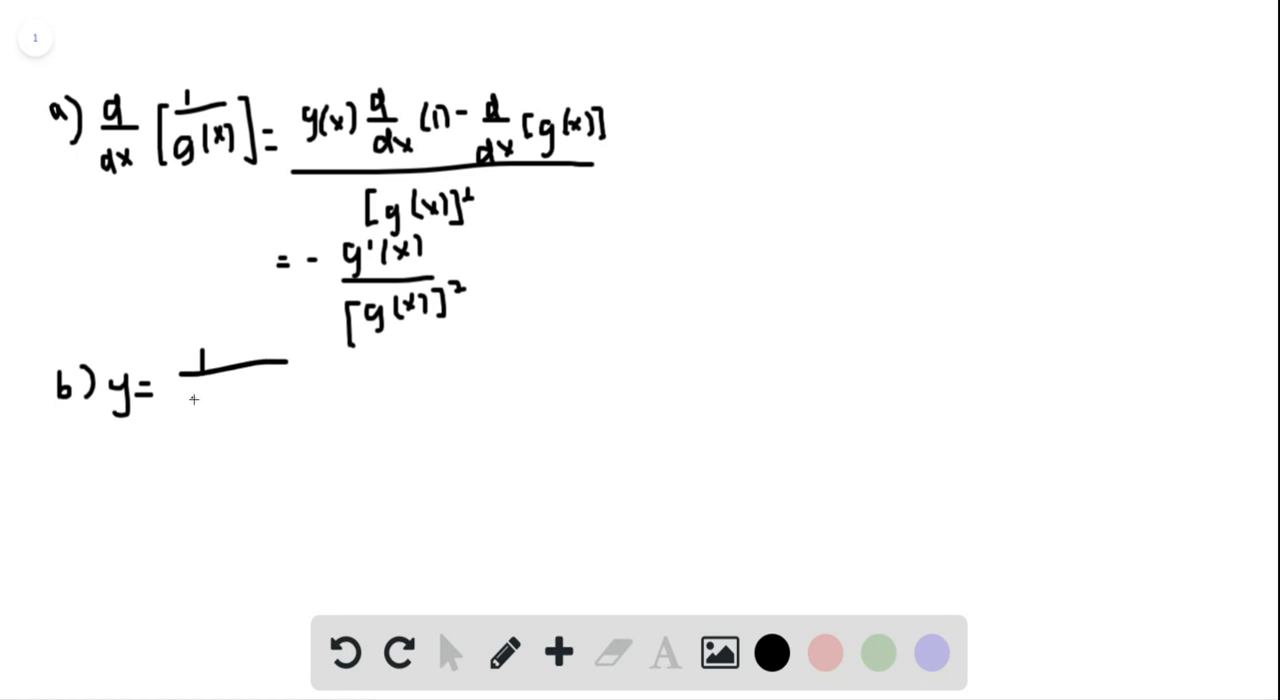
drag(184, 400, 230, 400)
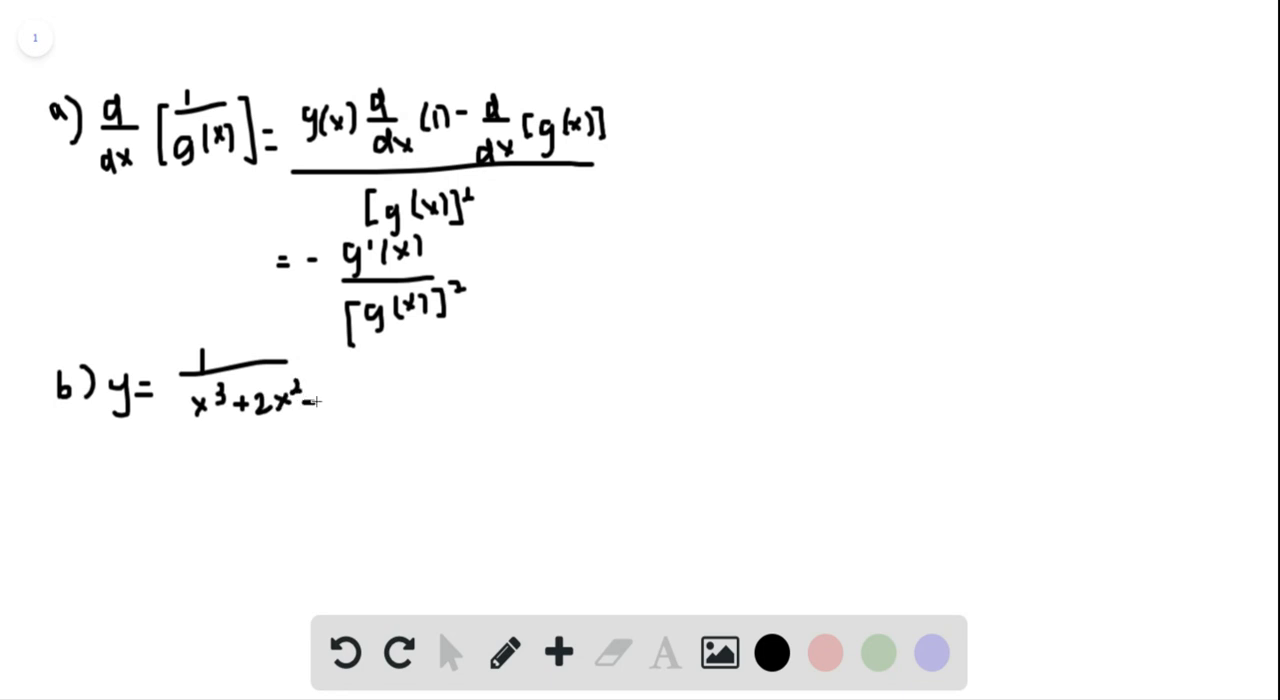
text(-1)
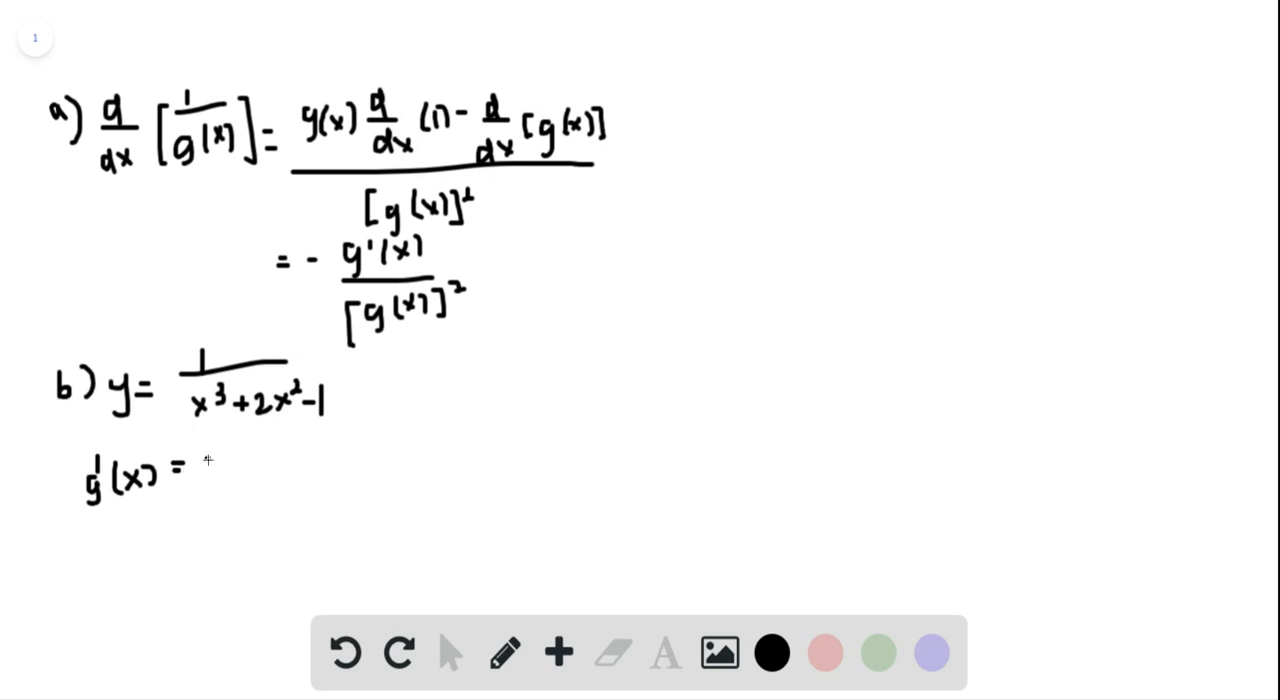
- Mark the denominator as g(x) with an arrow and write g'(x) = 3x²+4x
text(3x²+4x)
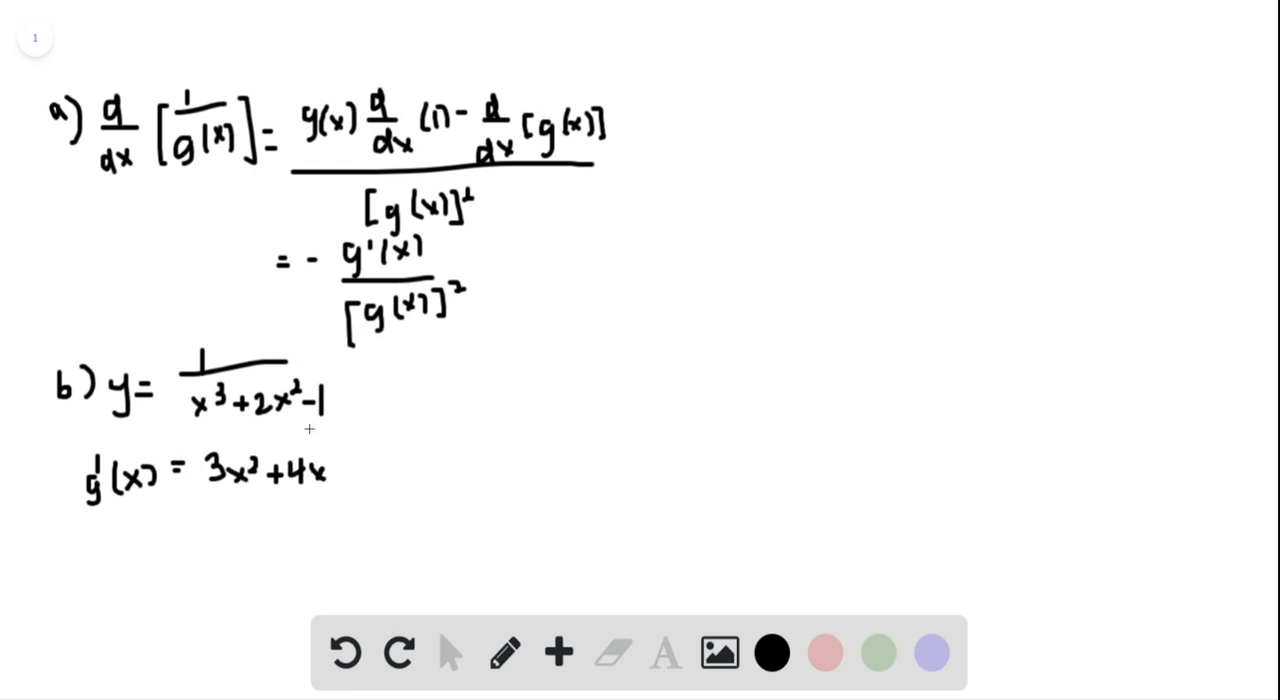
drag(304, 436, 344, 420)
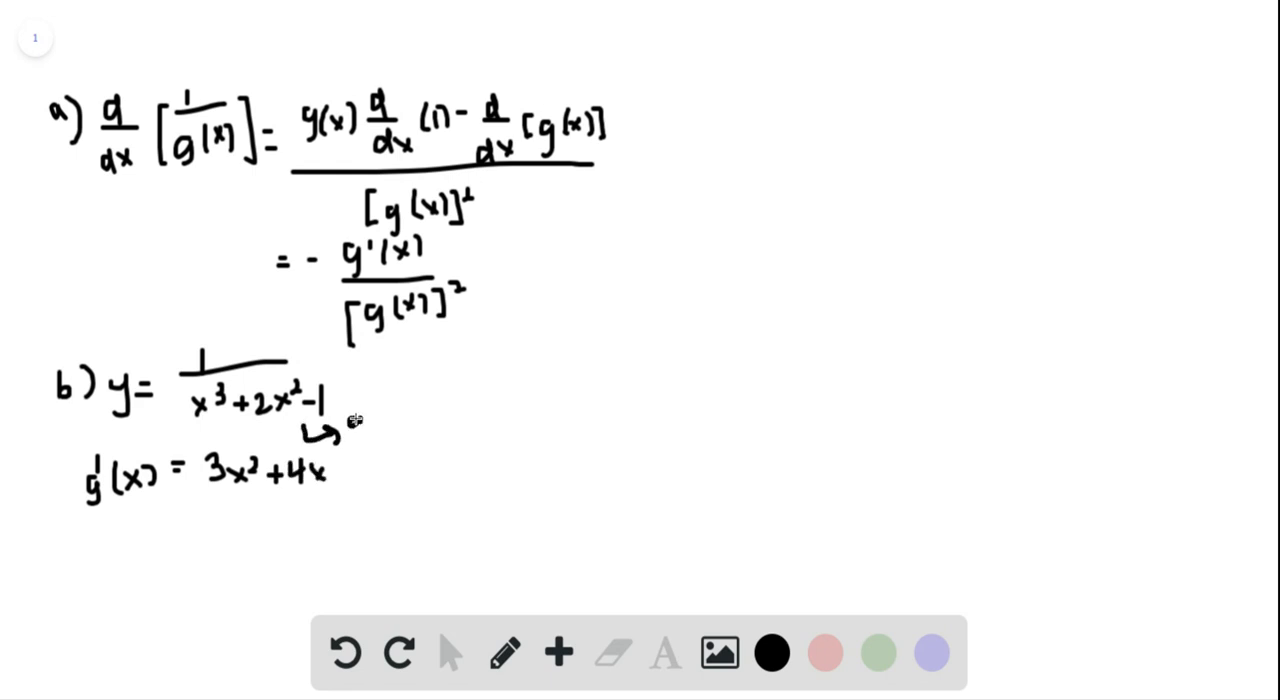
drag(360, 420, 410, 406)
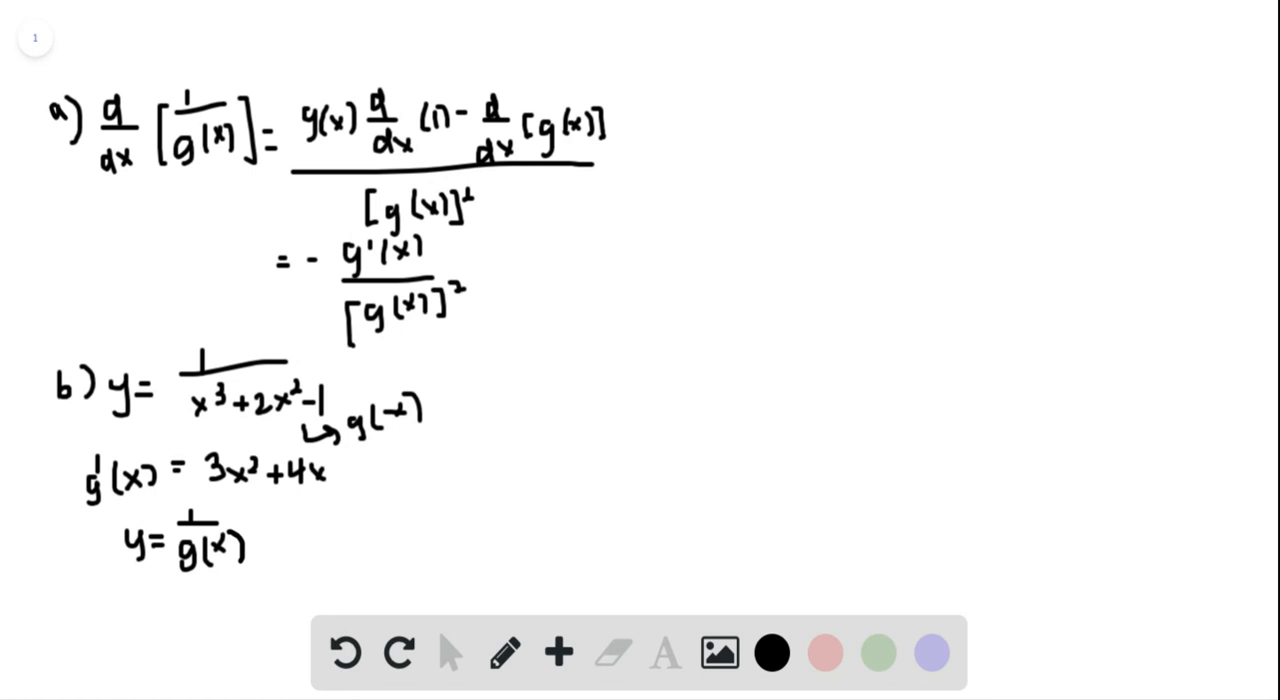
mouse_move(660, 38)
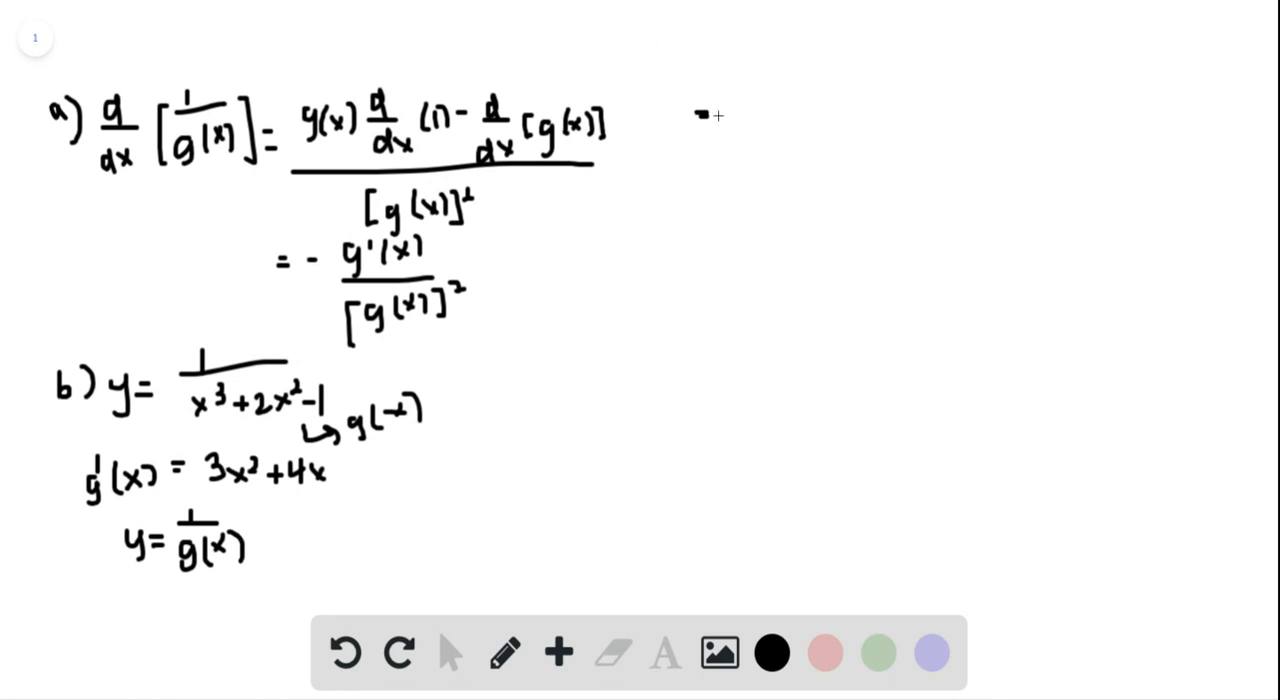
- Write −(3x²+4x)/(x³+2x²−1)² at top right and label part c) with g(x)
drag(720, 132, 750, 132)
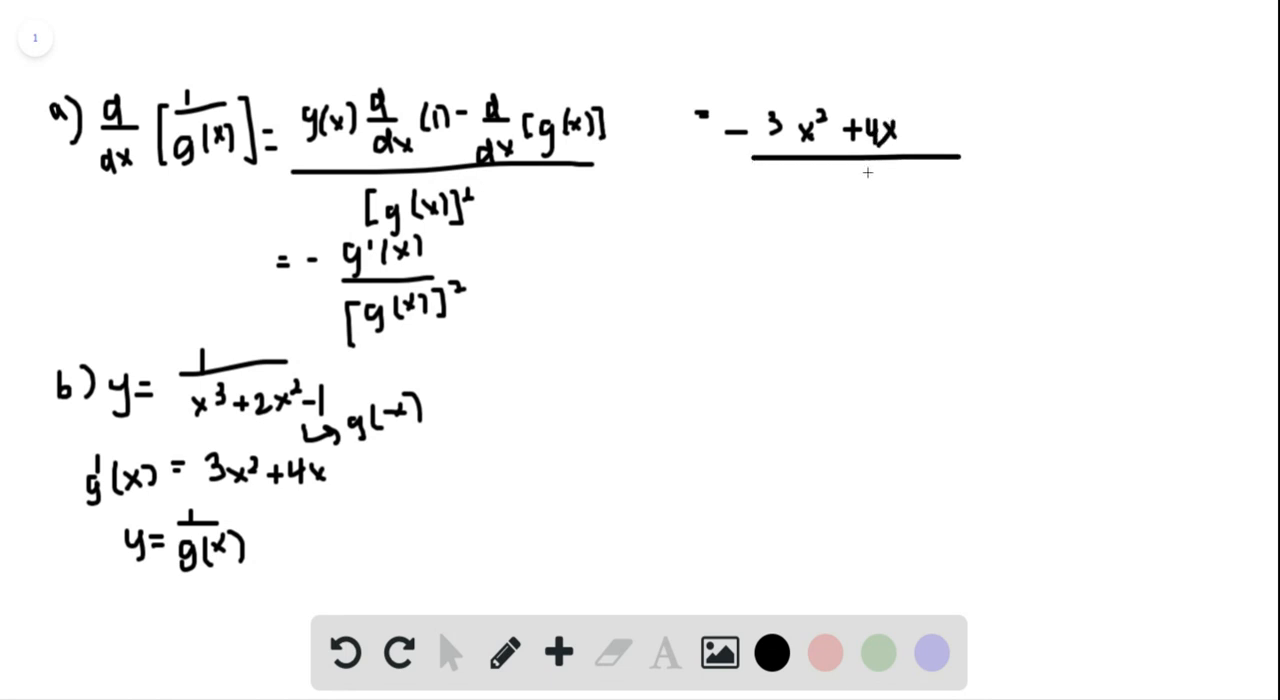
drag(750, 208, 796, 210)
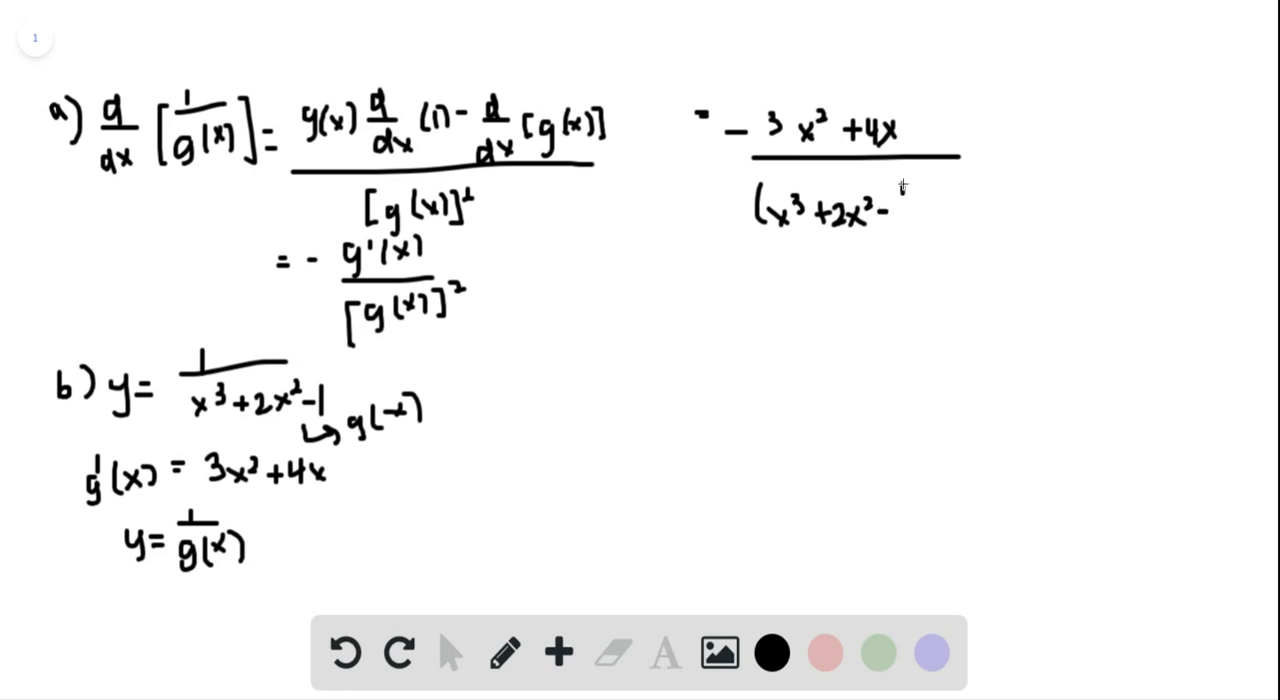
text(1)²)
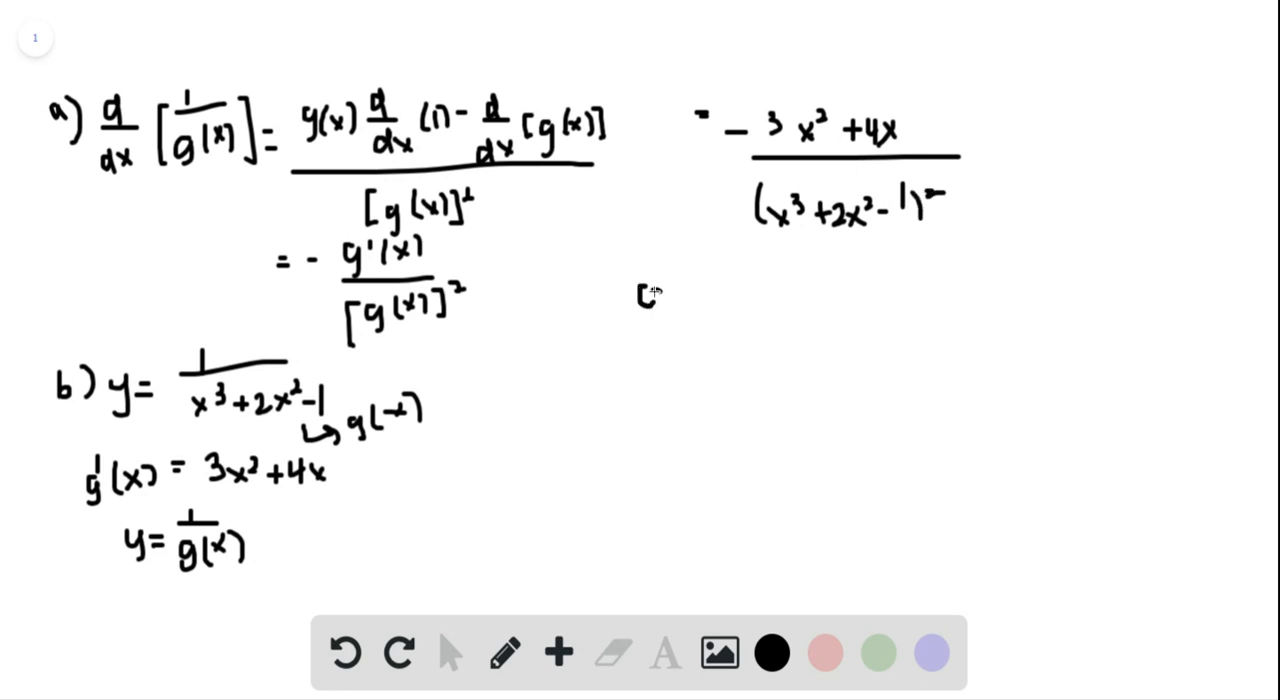
drag(656, 290, 670, 316)
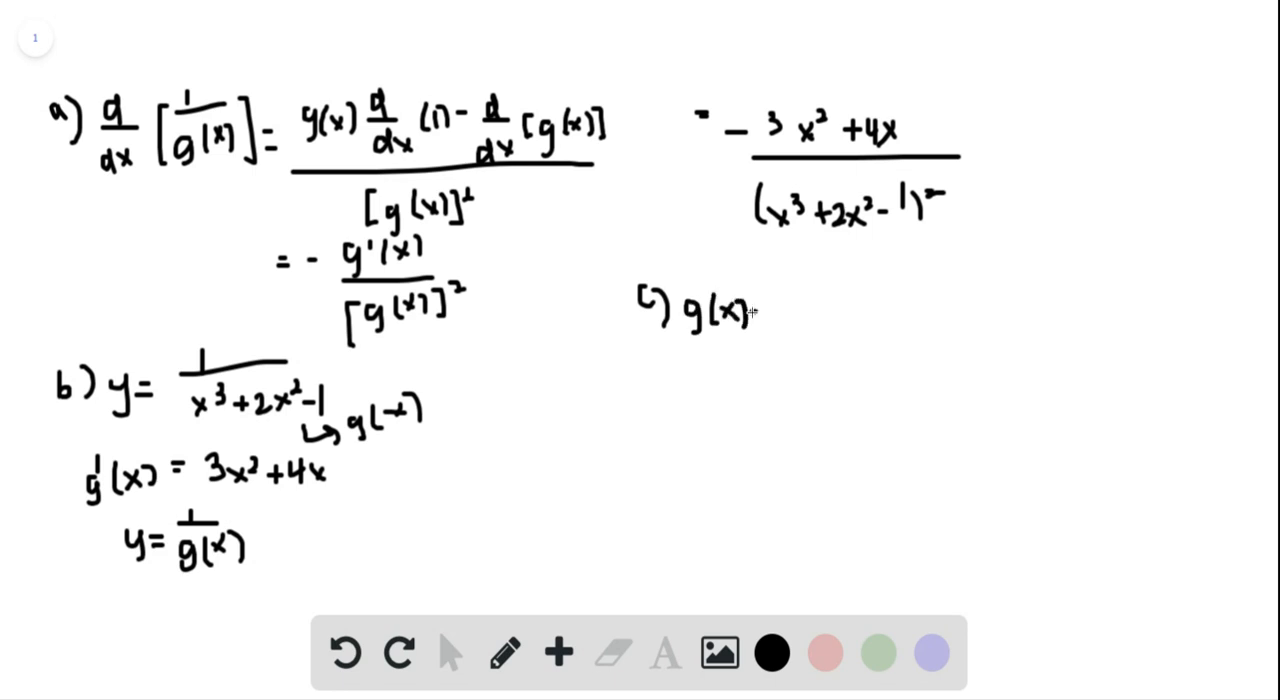
- Write g(x) = xⁿ and set up the derivative of 1/xⁿ
text(=x)
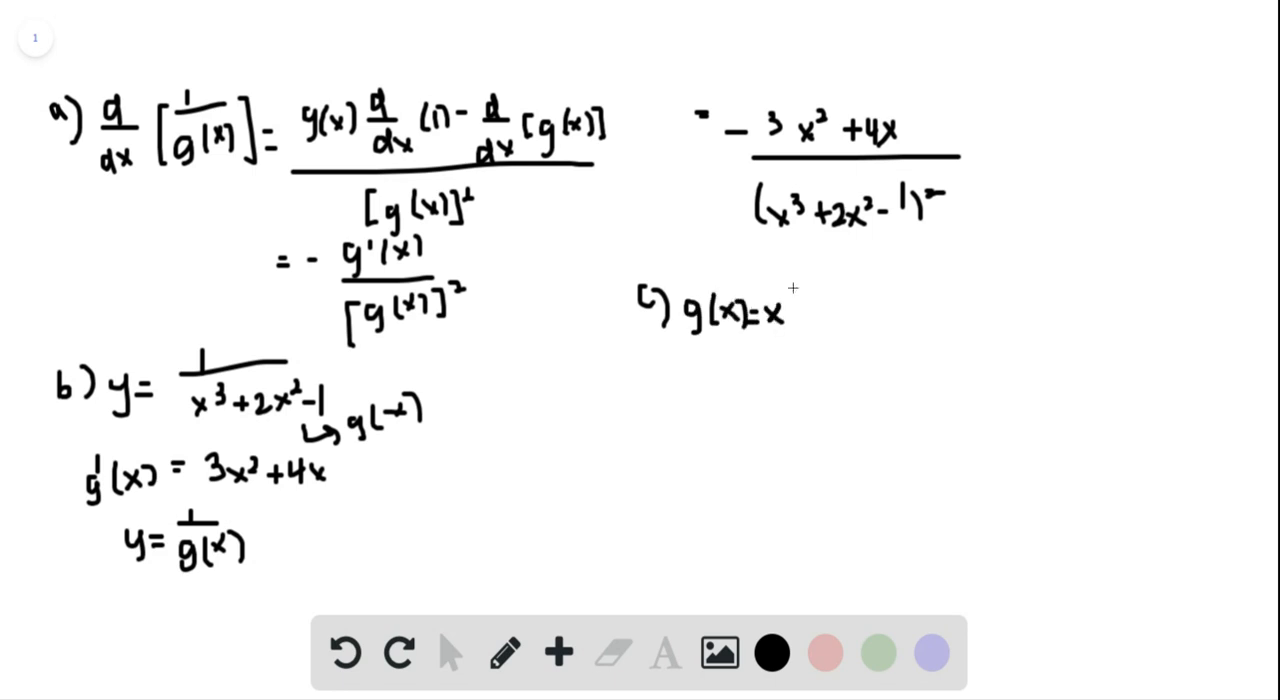
mouse_move(796, 296)
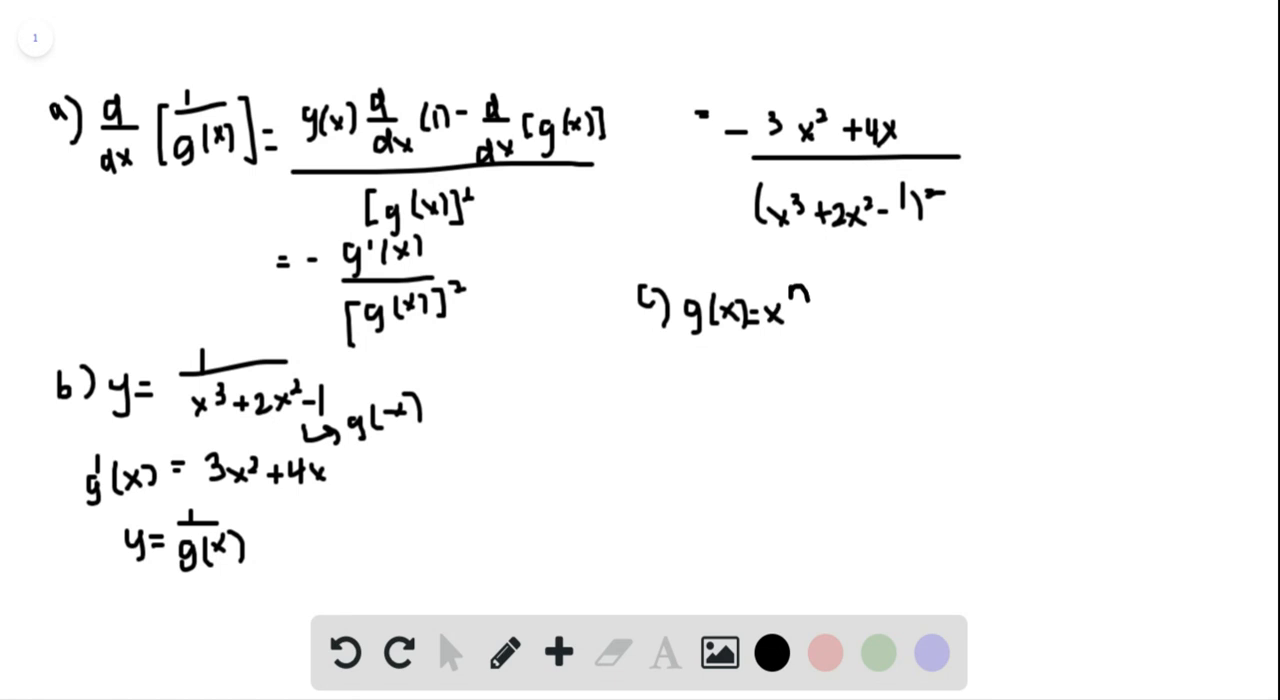
click(680, 384)
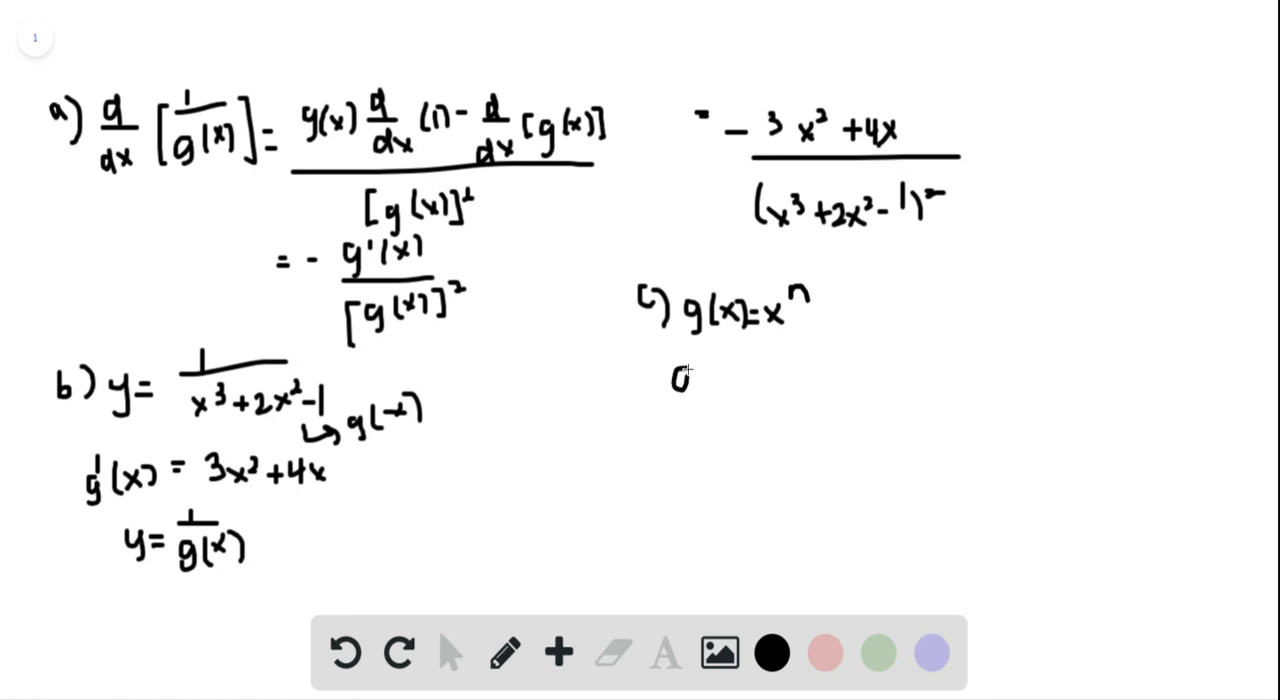
drag(680, 376, 690, 420)
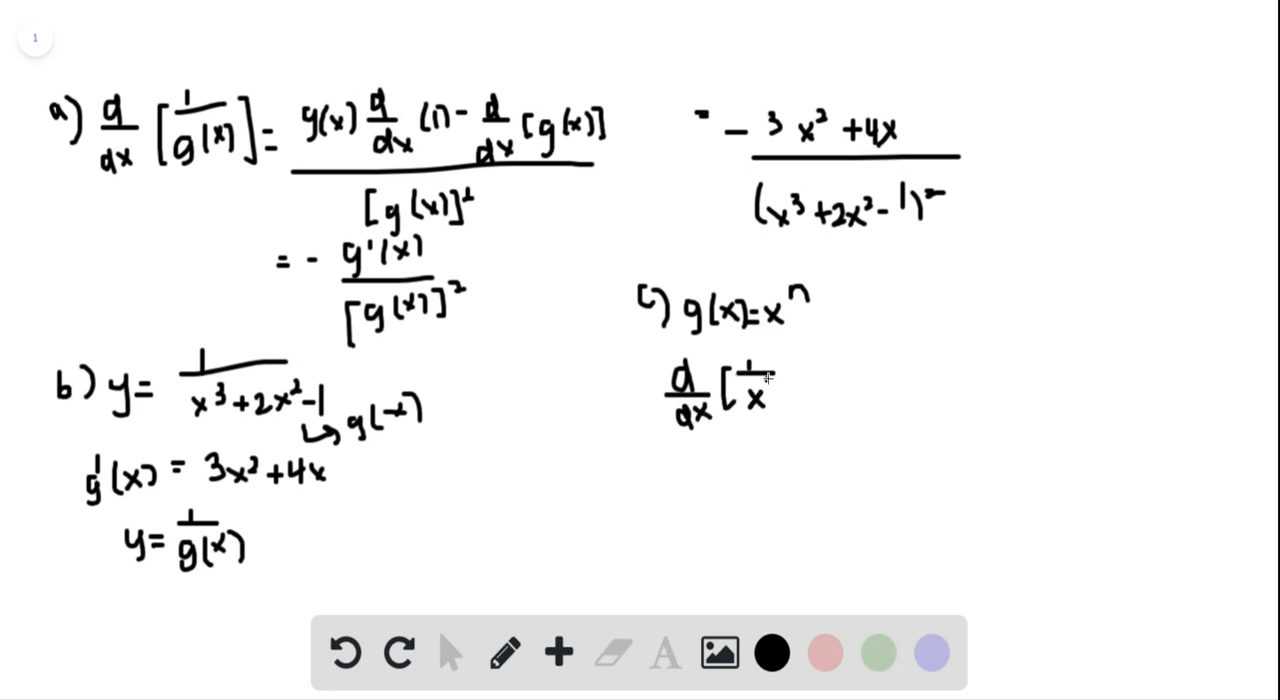
- Simplify −nxⁿ⁻¹/x²ⁿ to −nx⁻ⁿ⁻¹
click(790, 390)
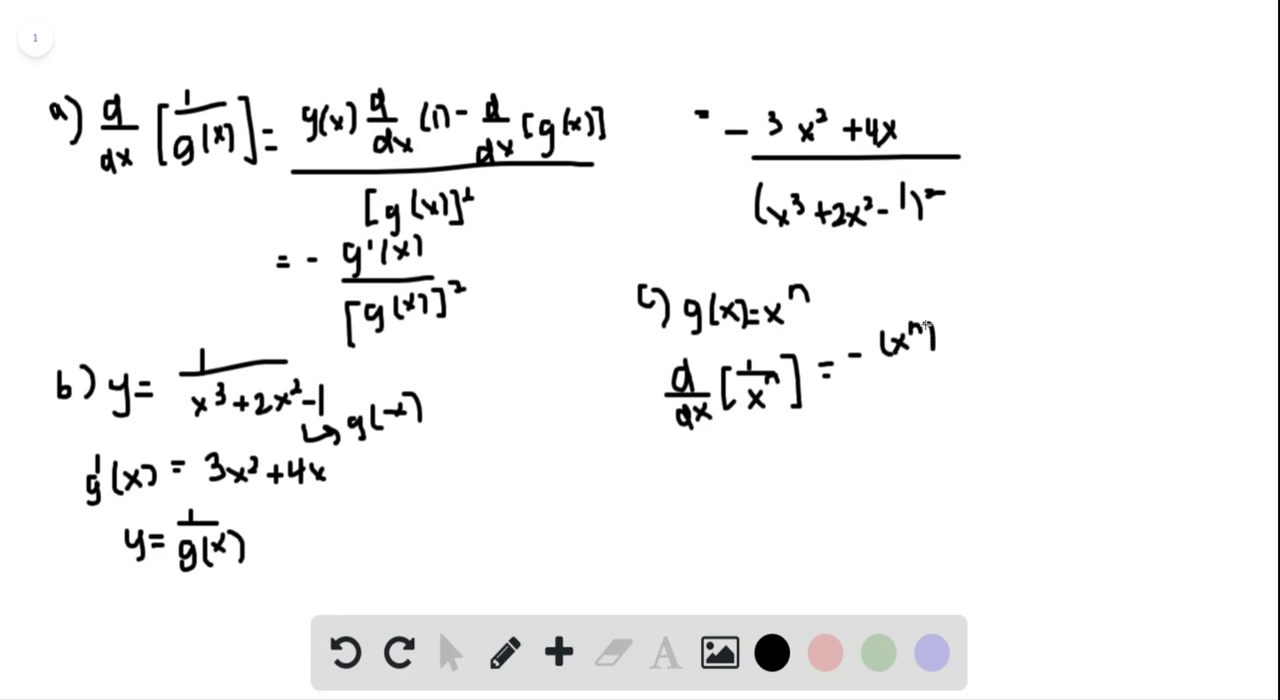
drag(850, 364, 970, 358)
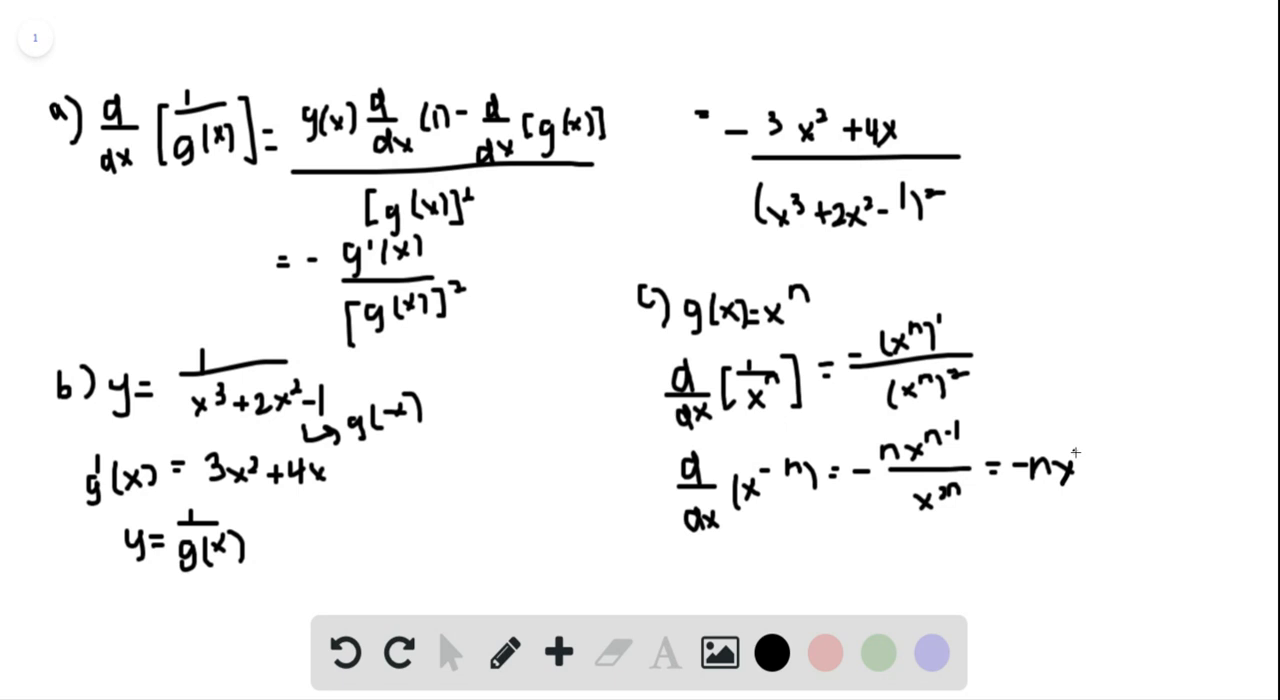
text(-n-1)
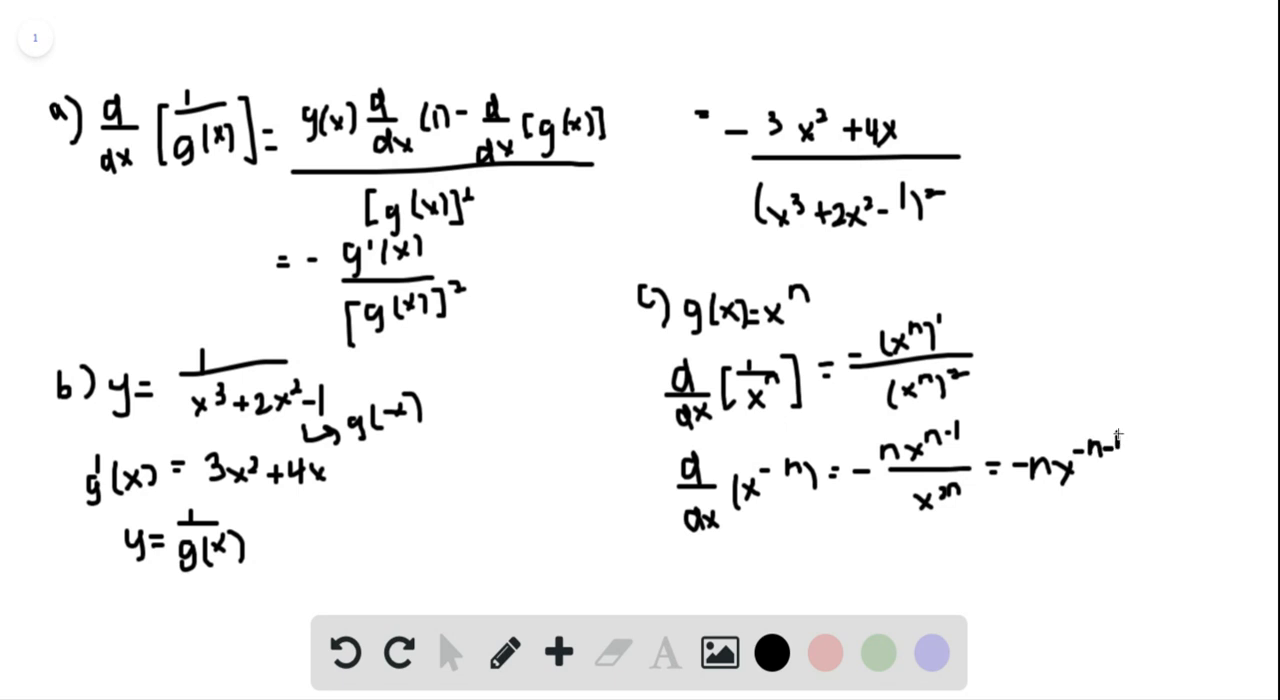